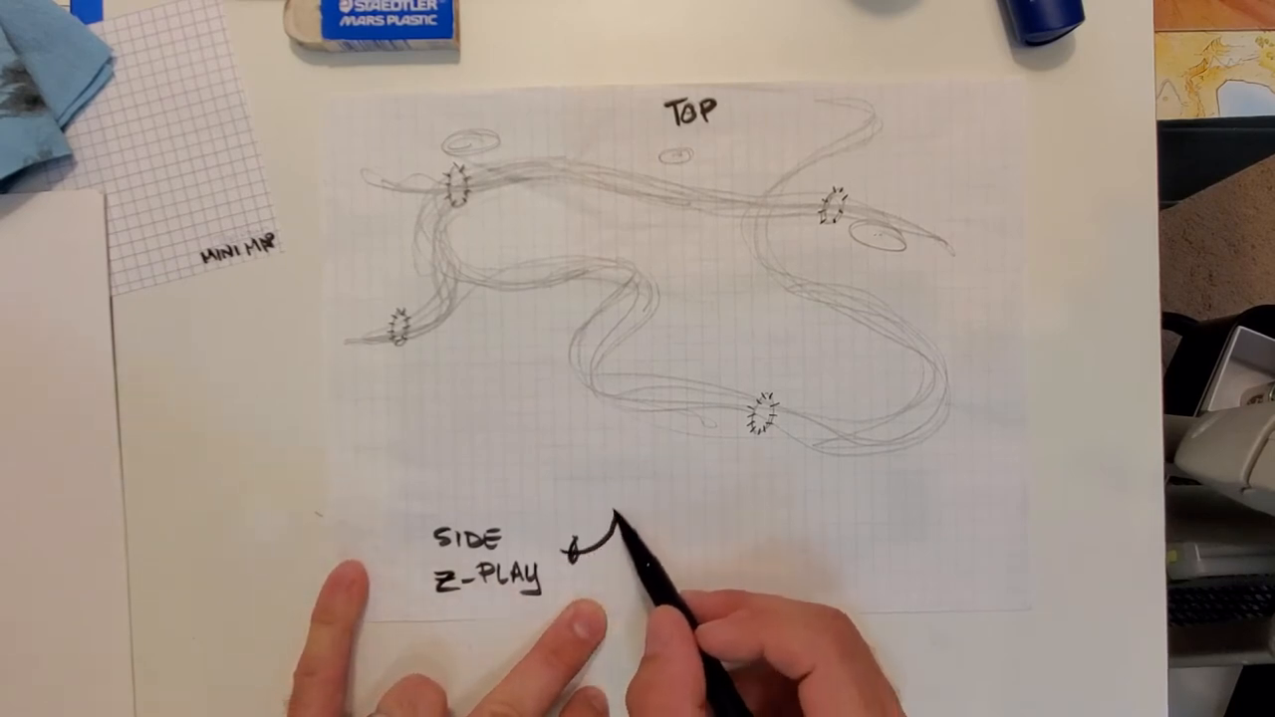
{"action": "left_click_drag", "start_coordinate": [617, 518], "coordinate": [598, 548]}
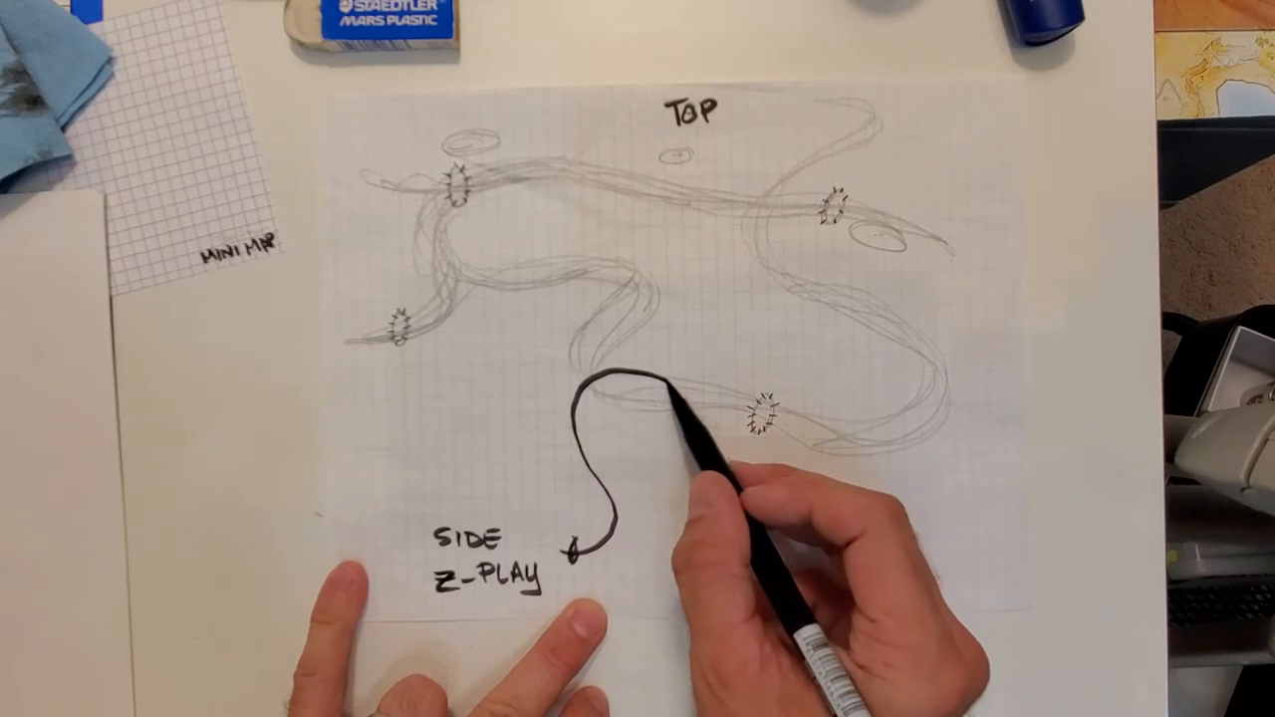